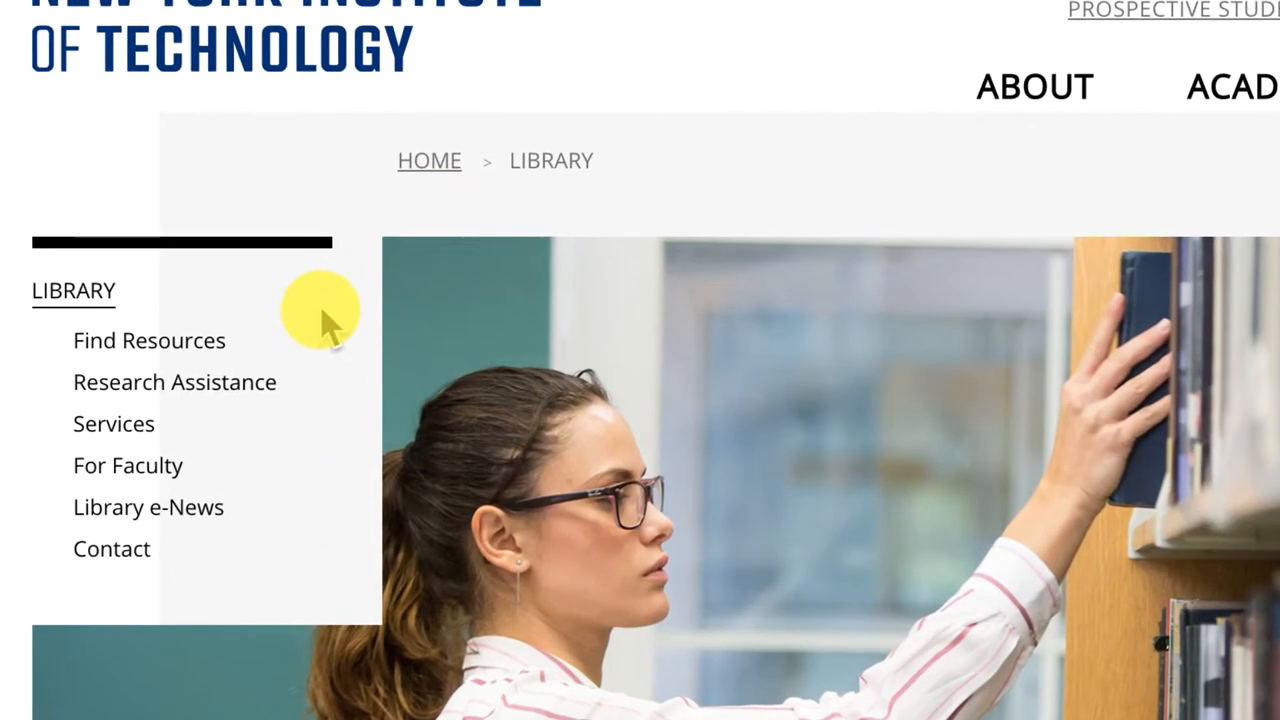
# Navigate from Find Resources to Books & Media and open the NYIT catalog's Advanced Search
pyautogui.click(148, 340)
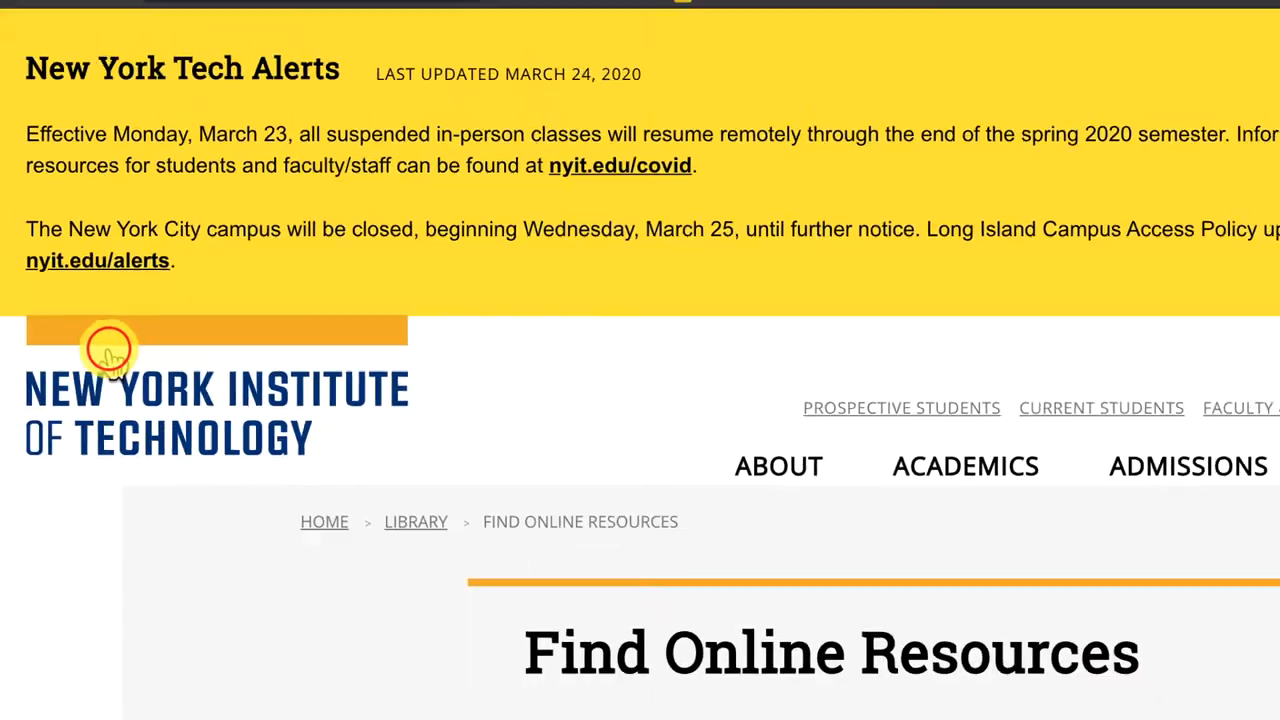
pyautogui.scroll(-3)
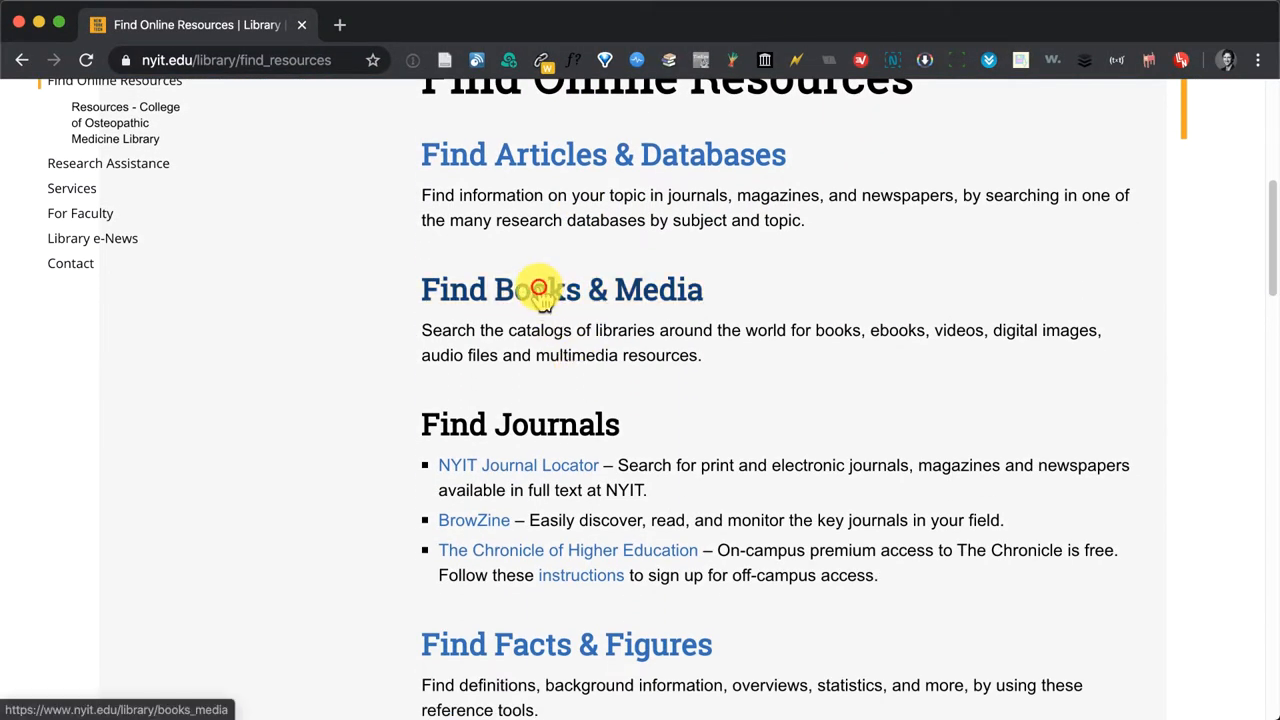
pyautogui.click(535, 289)
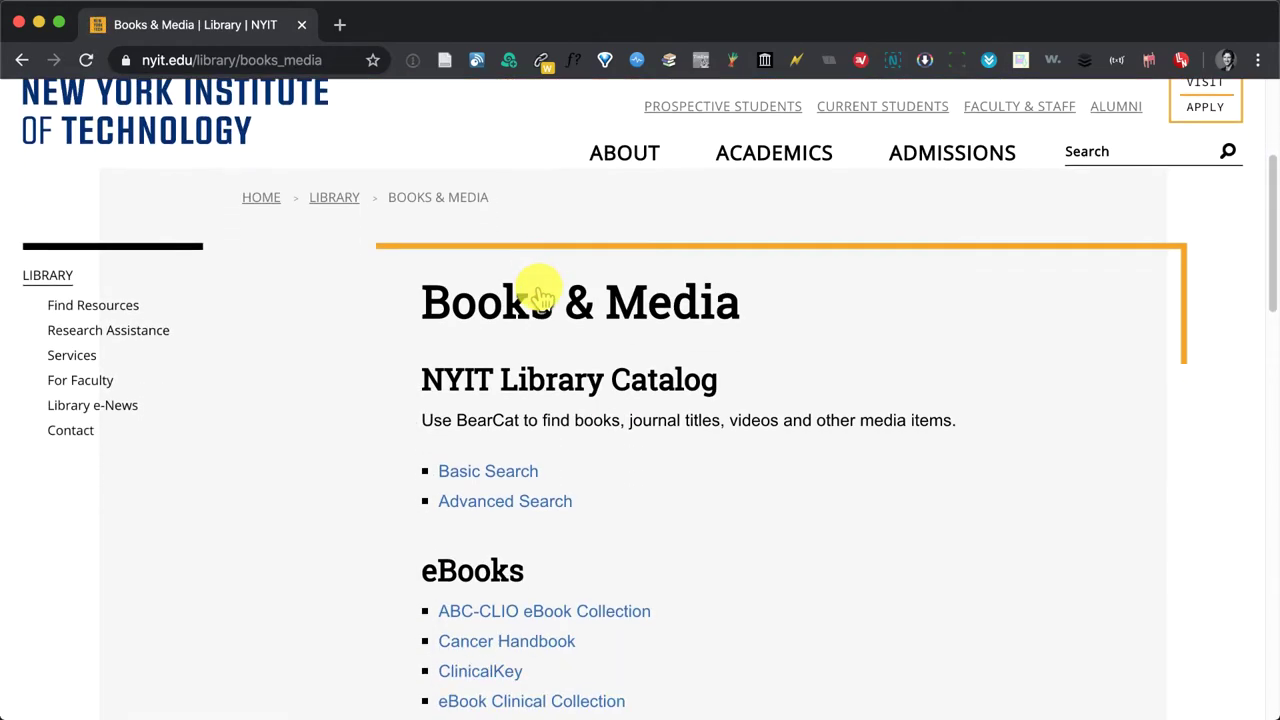
pyautogui.scroll(-3)
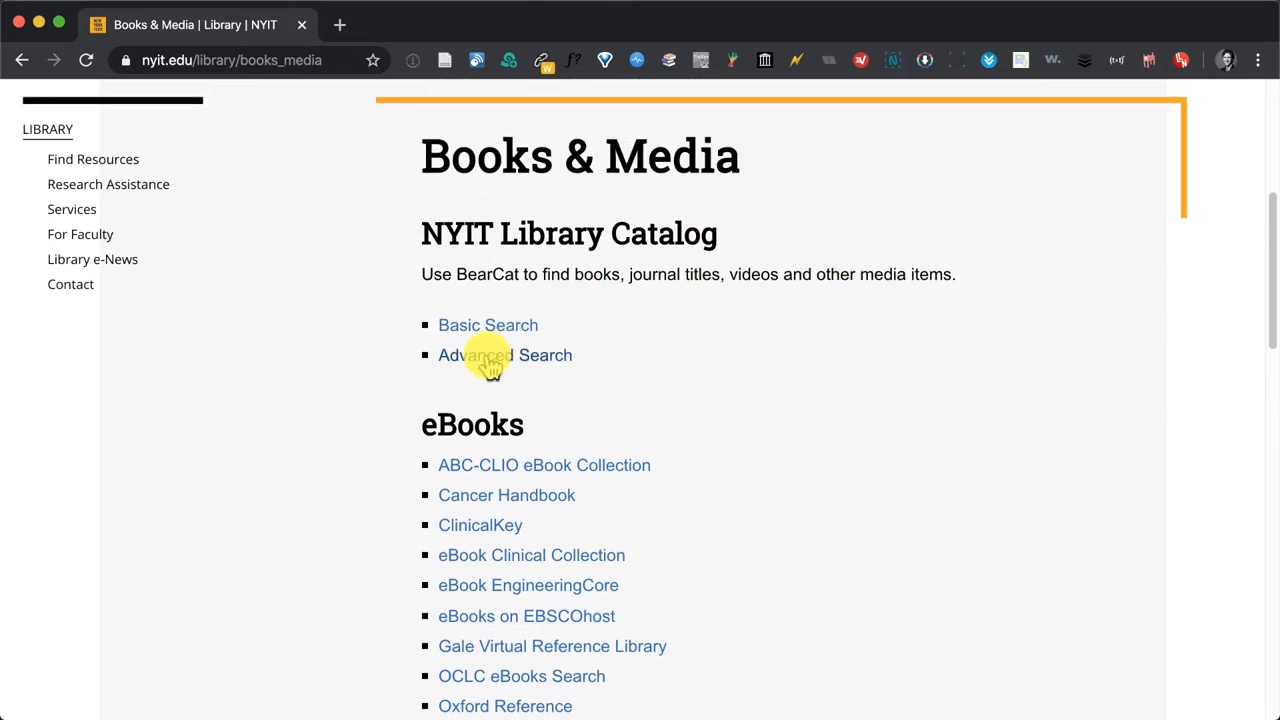
pyautogui.moveTo(493, 240)
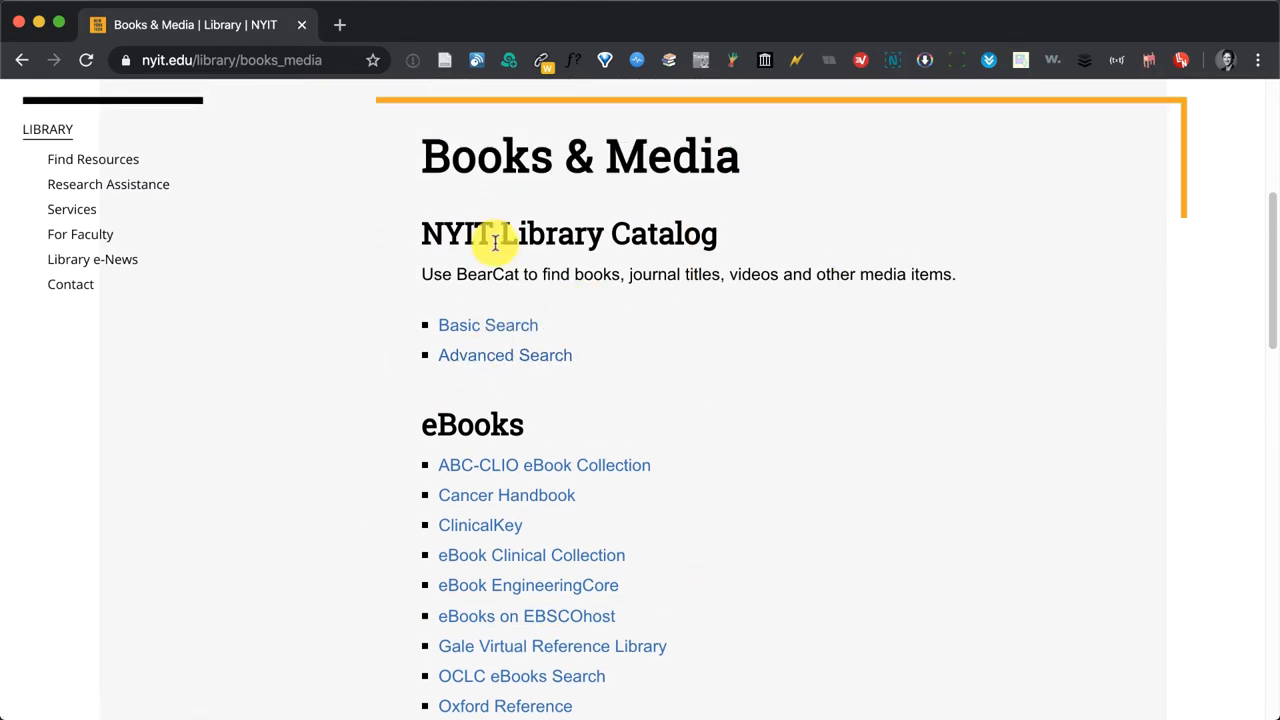
pyautogui.click(482, 355)
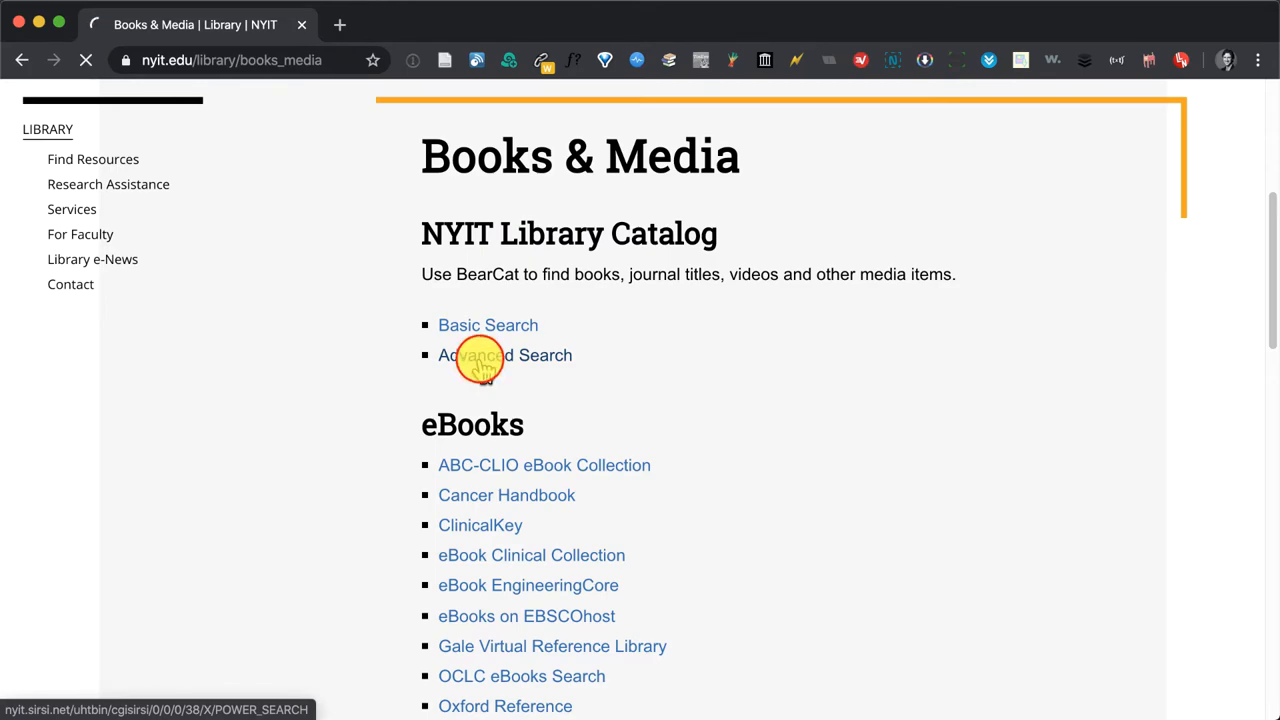
# Search Bearcat for 'virology' as words or phrase, limited to NYIT Online Library
pyautogui.click(506, 355)
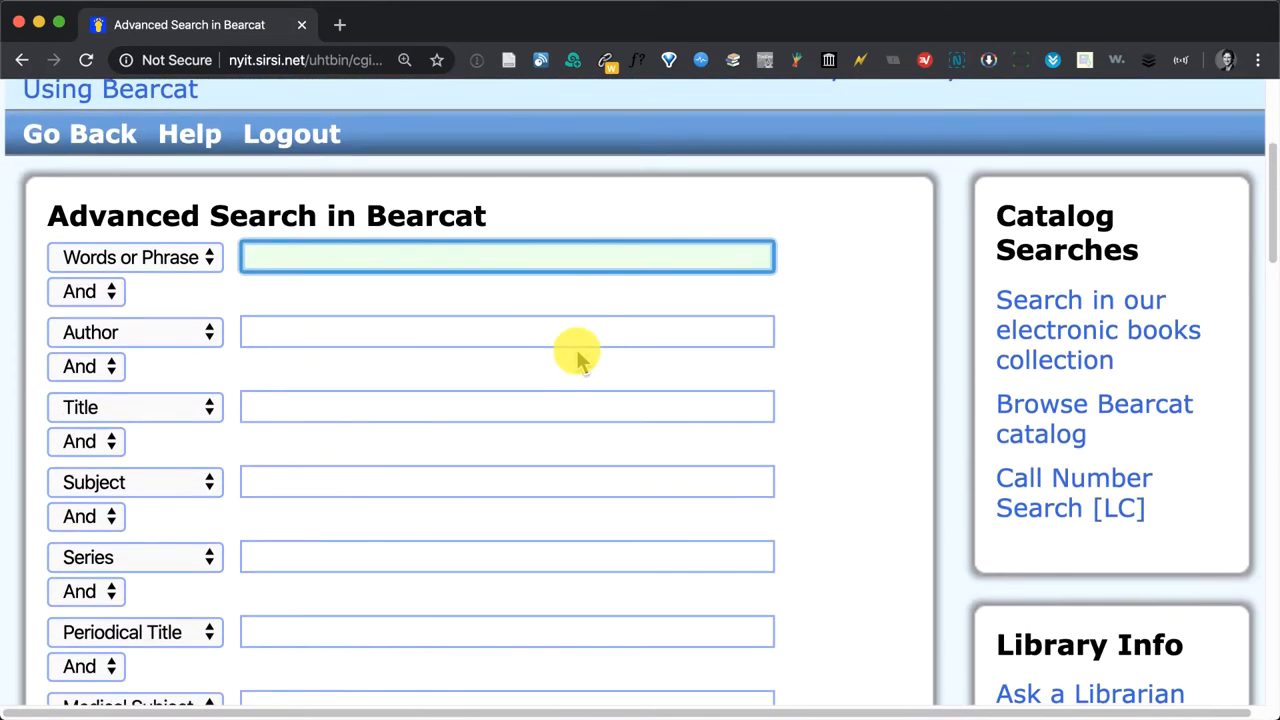
pyautogui.scroll(-3)
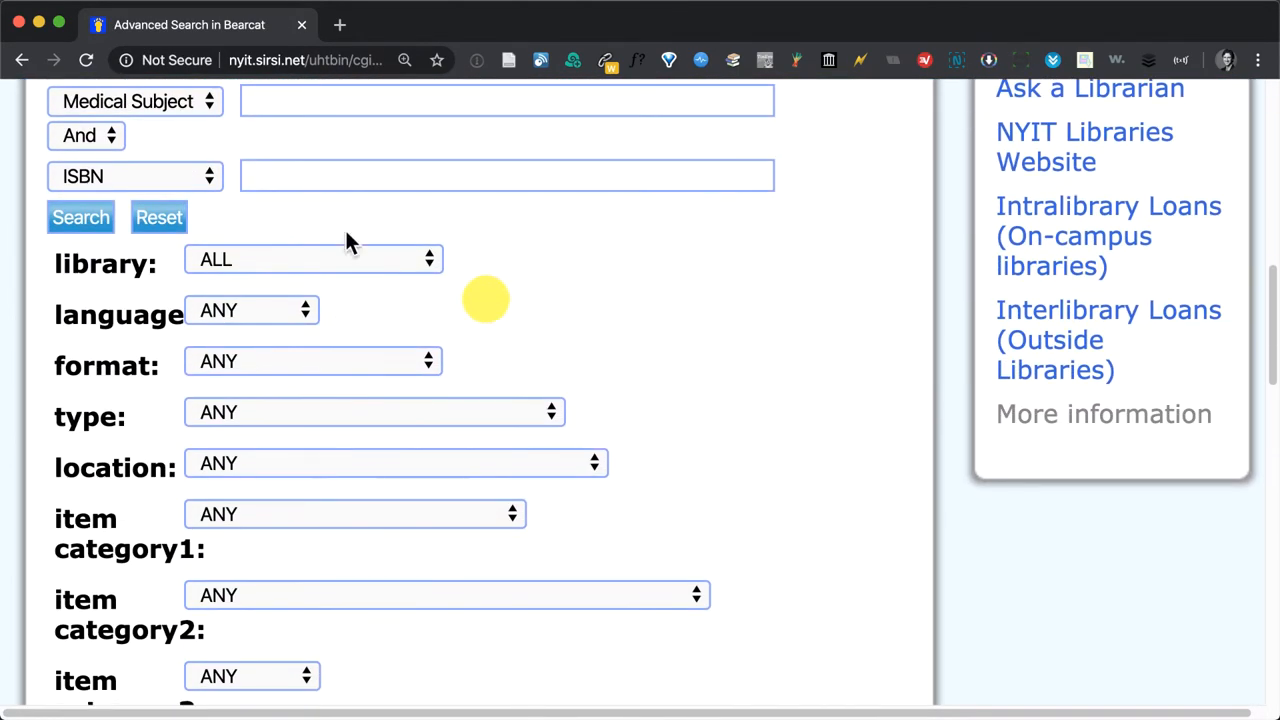
pyautogui.click(313, 259)
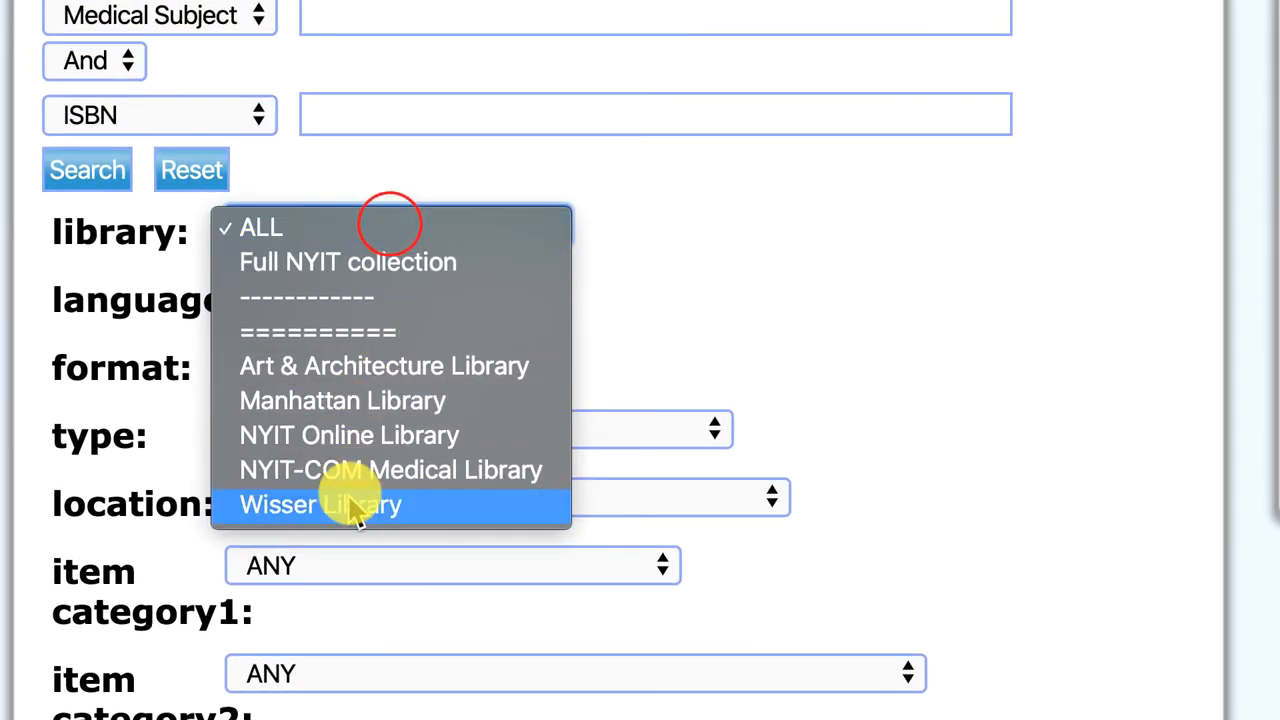
pyautogui.moveTo(357, 435)
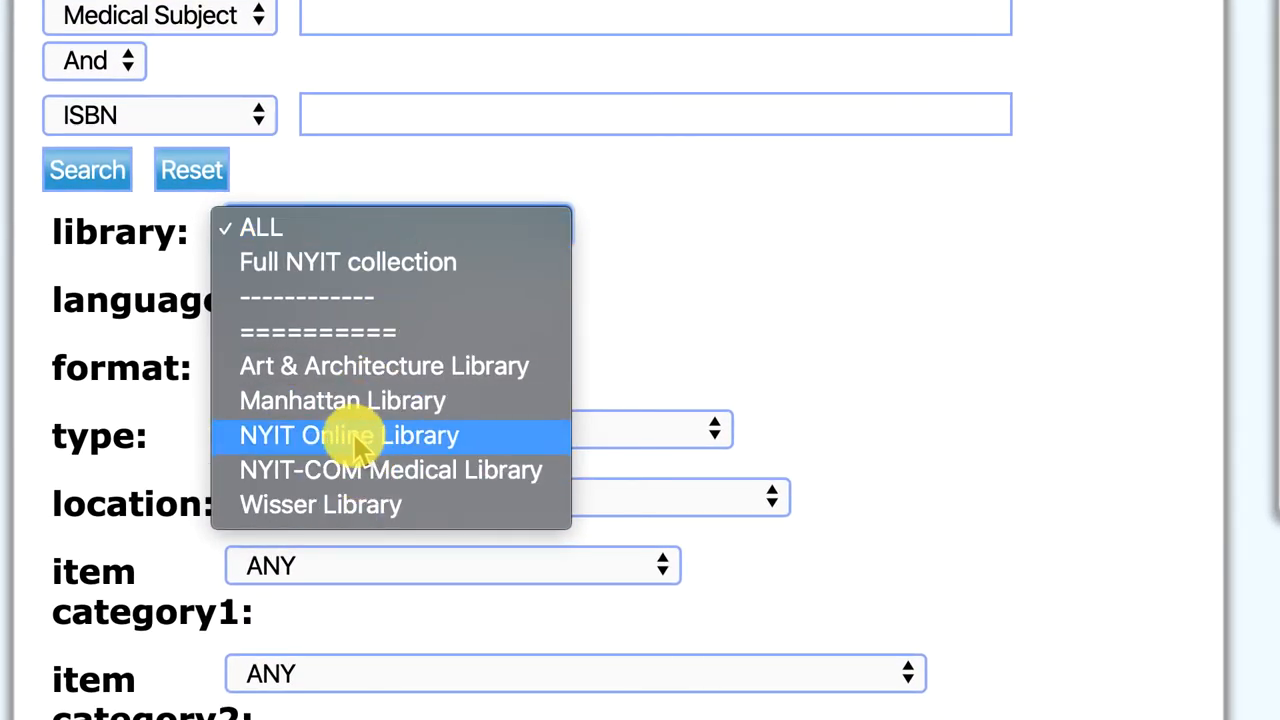
pyautogui.click(349, 435)
pyautogui.write('v')
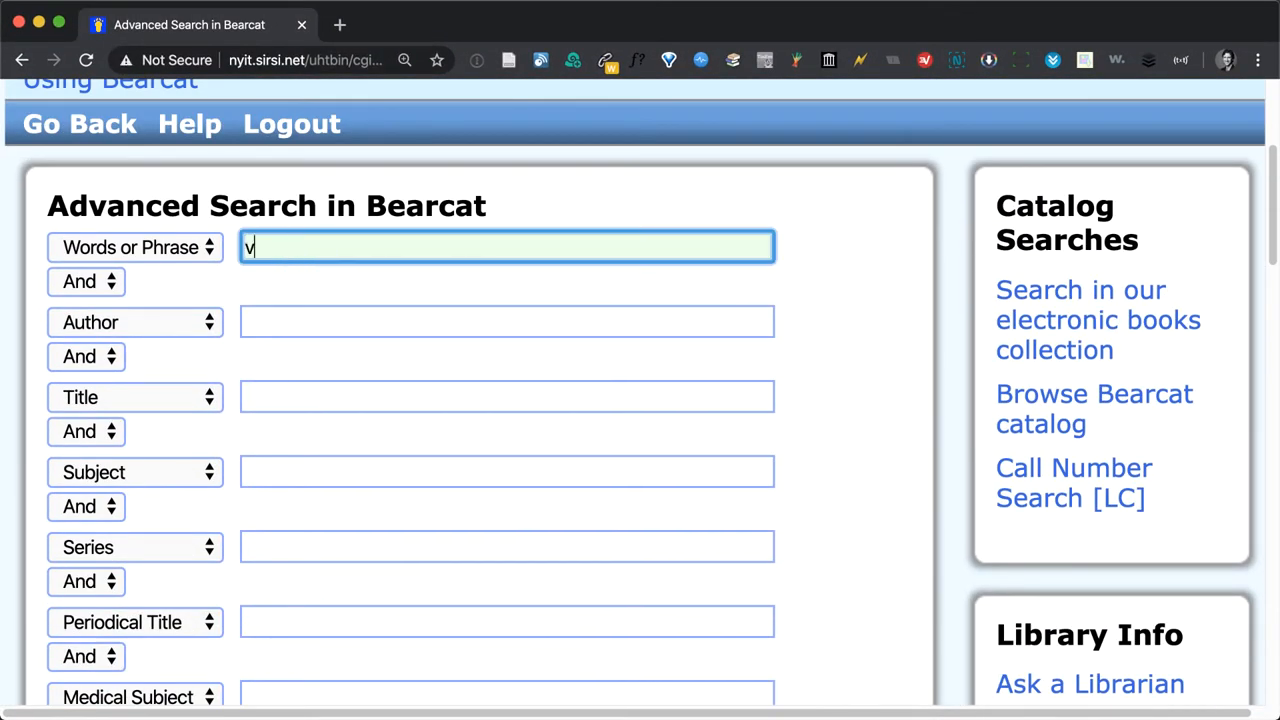
pyautogui.write('irology')
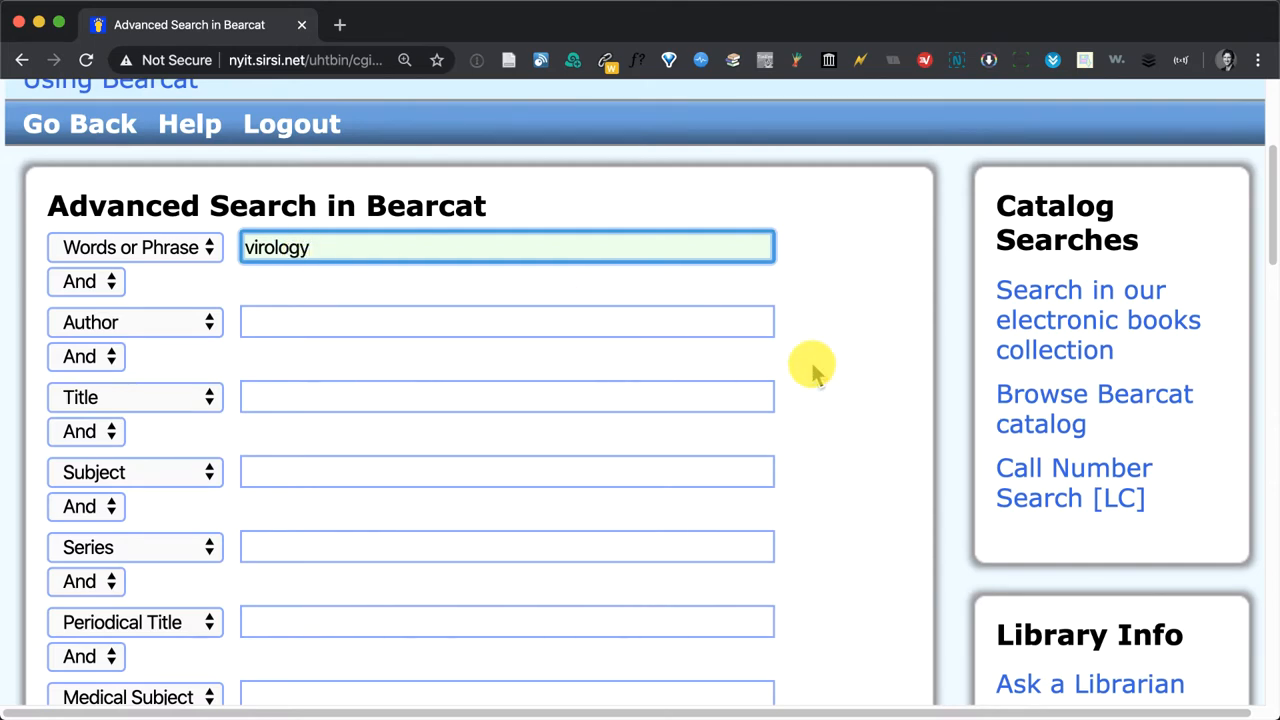
pyautogui.click(72, 407)
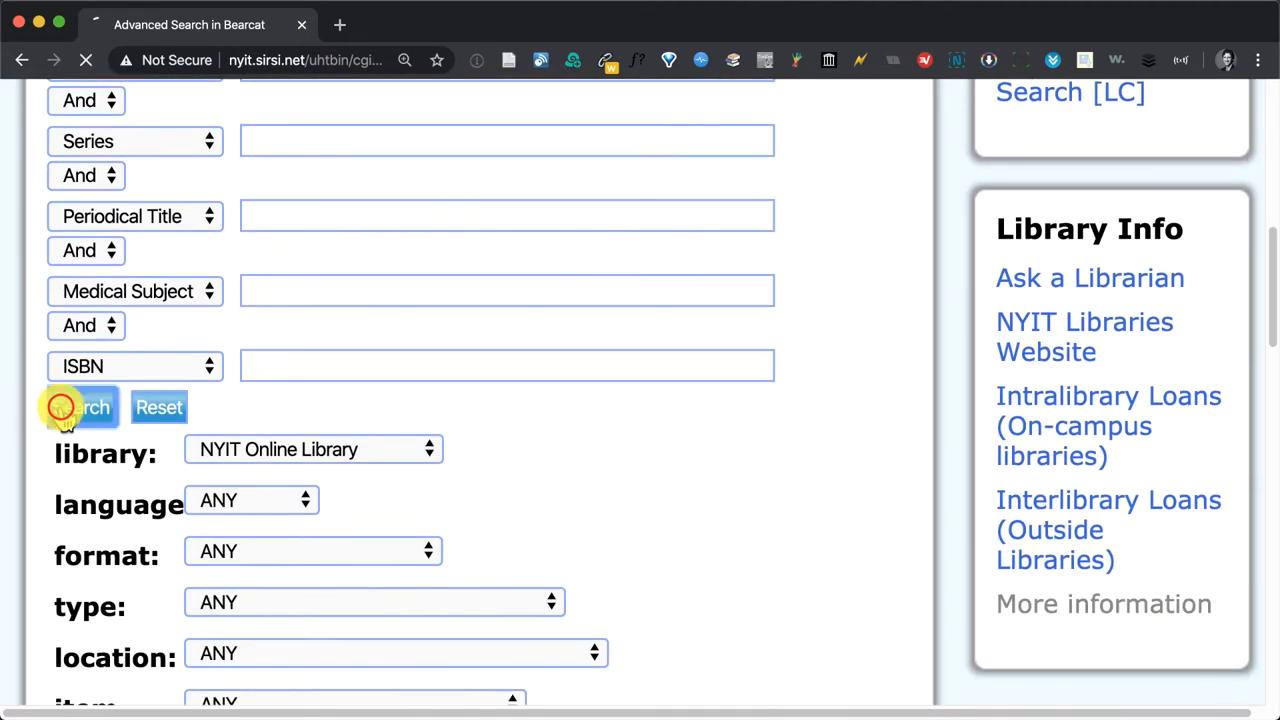
# Scroll the 15 virology results and open the Hemorrhagic fever ebook in EBSCOhost
pyautogui.click(80, 408)
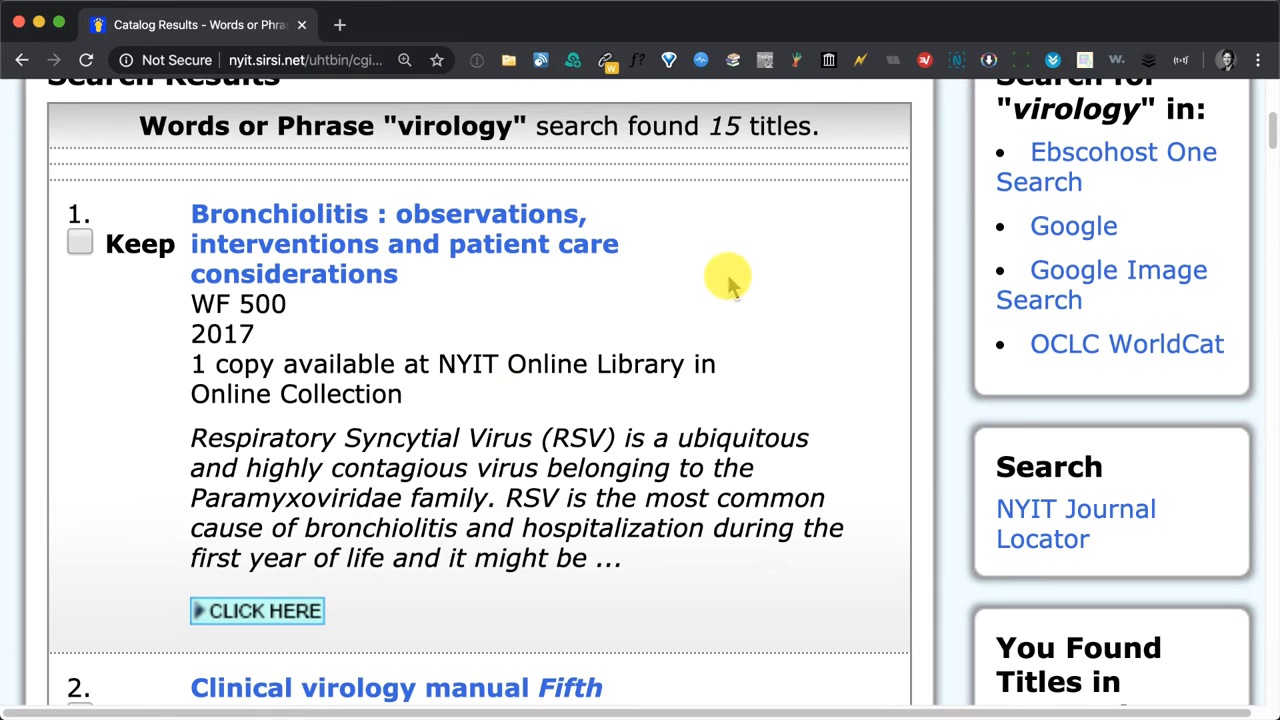
pyautogui.scroll(-3)
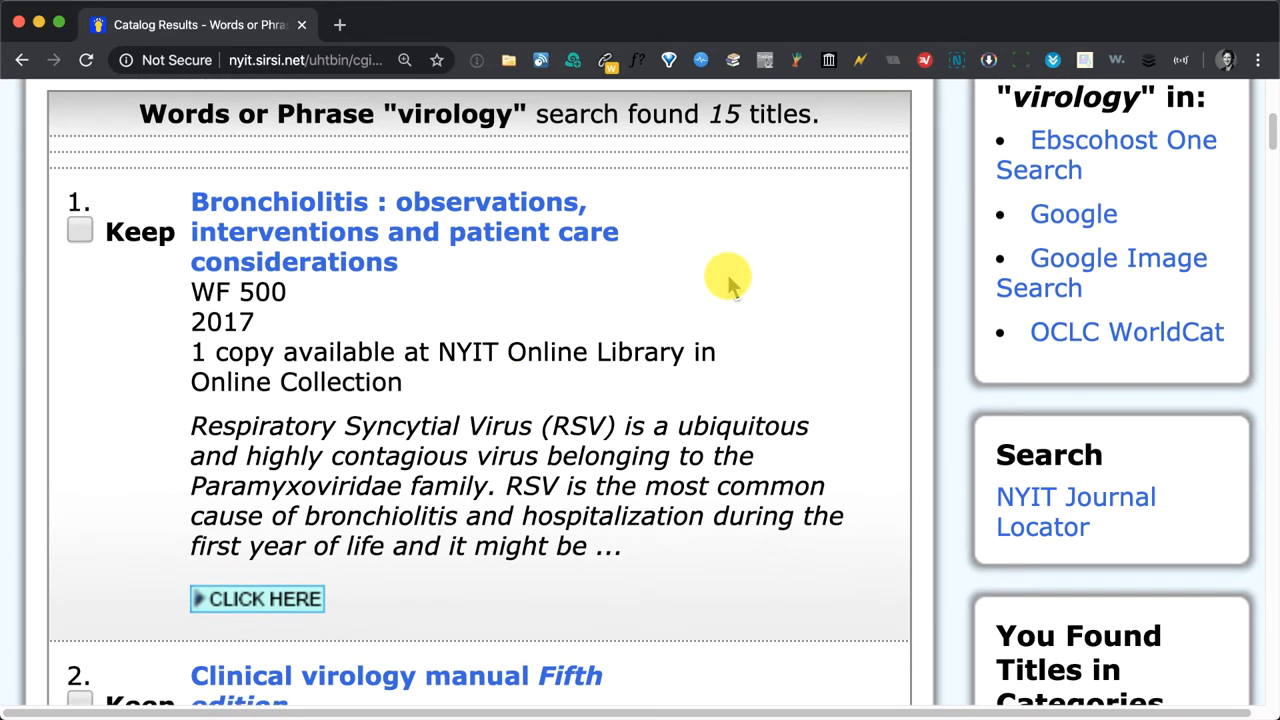
pyautogui.scroll(-3)
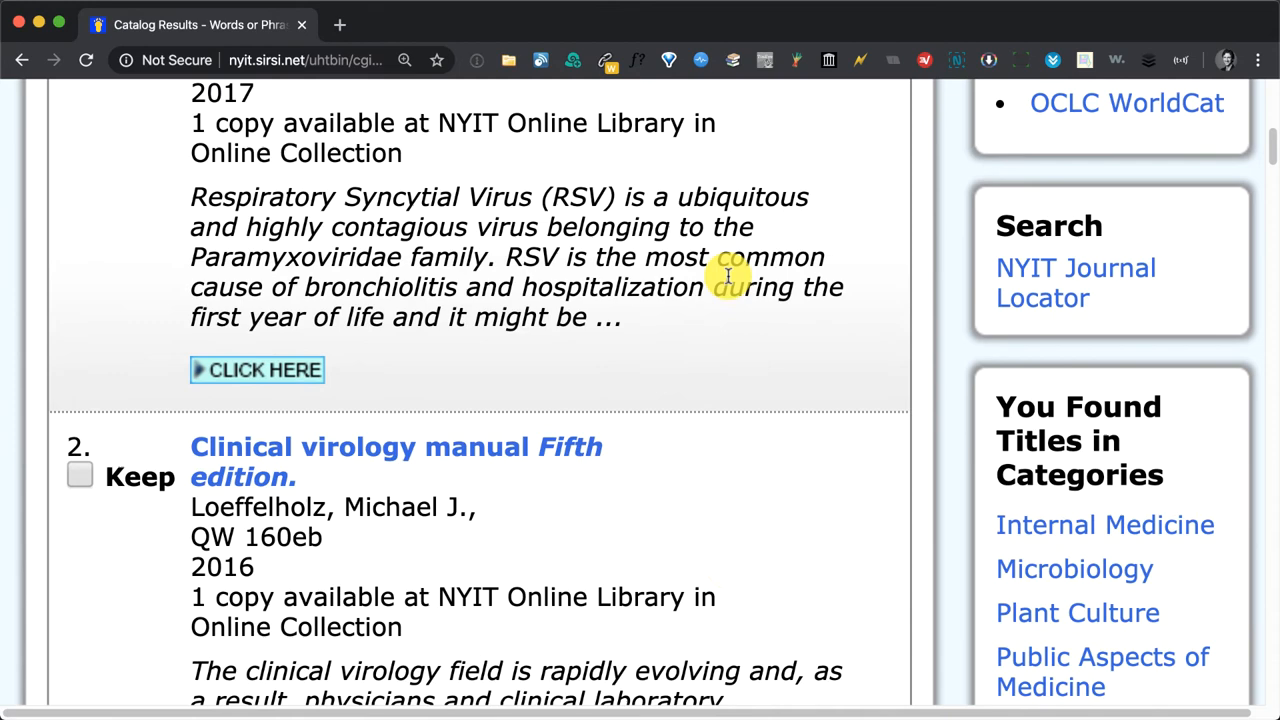
pyautogui.scroll(-3)
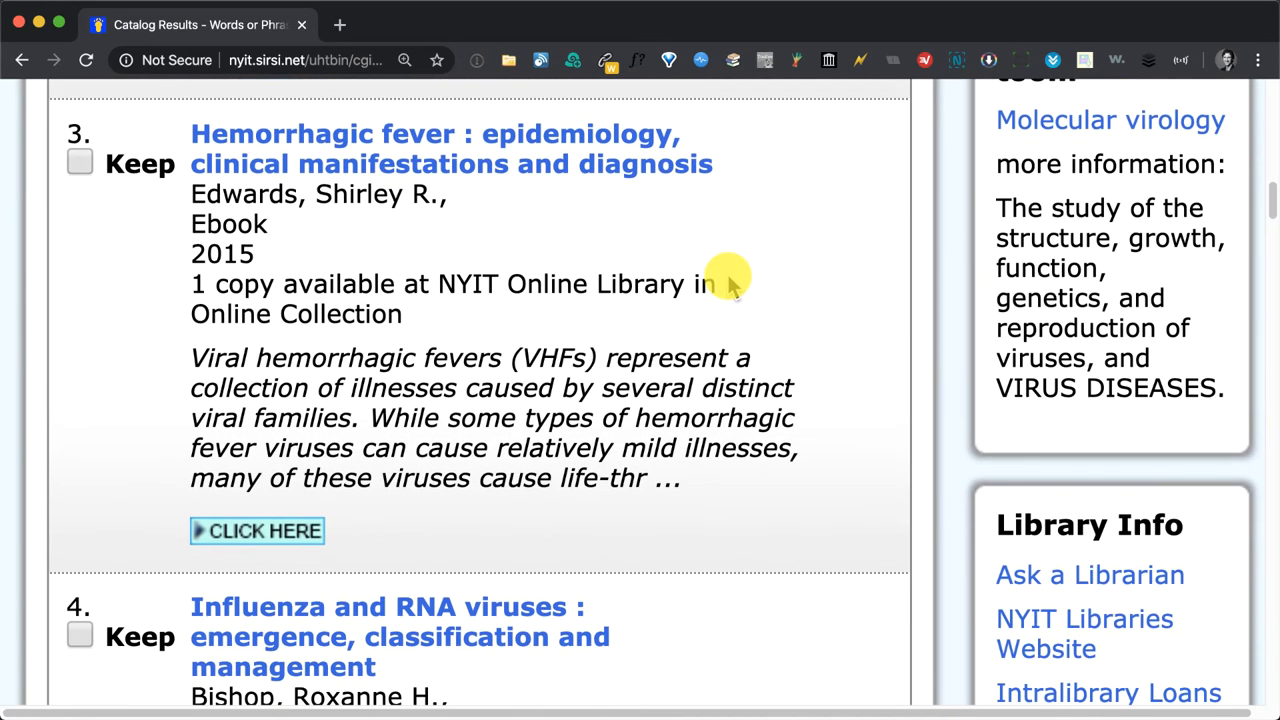
pyautogui.moveTo(250, 533)
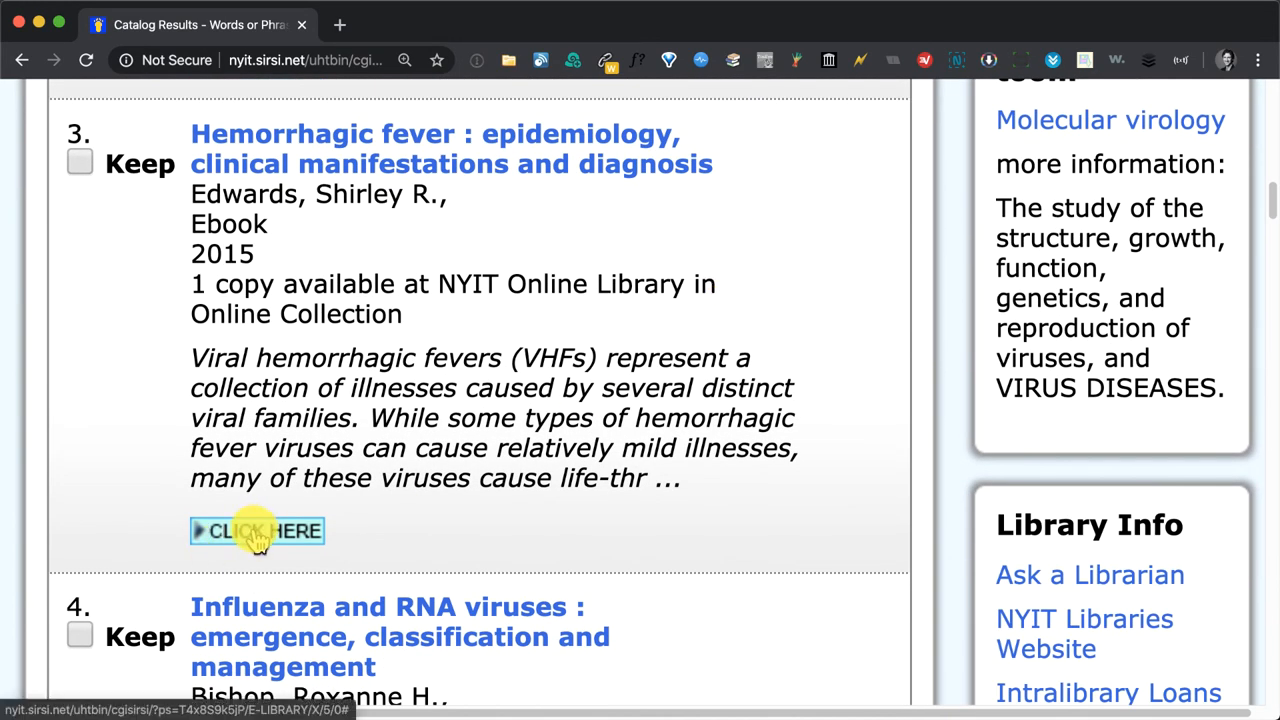
pyautogui.click(256, 531)
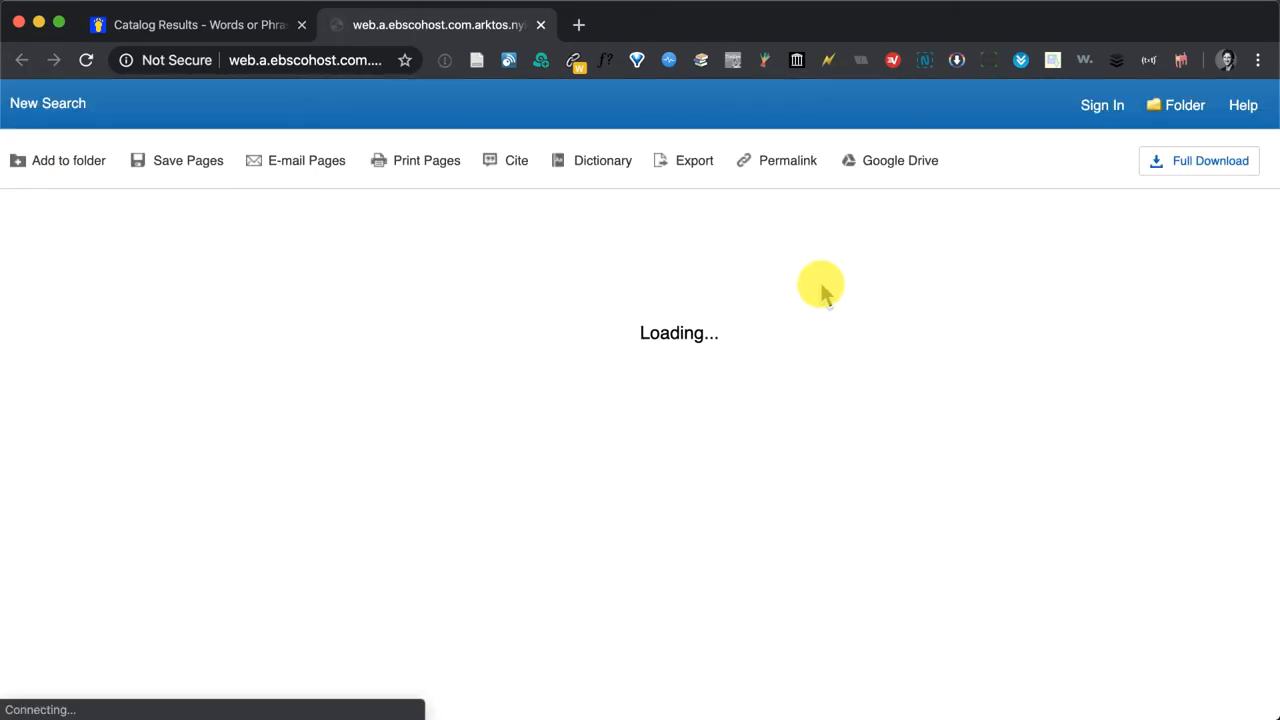